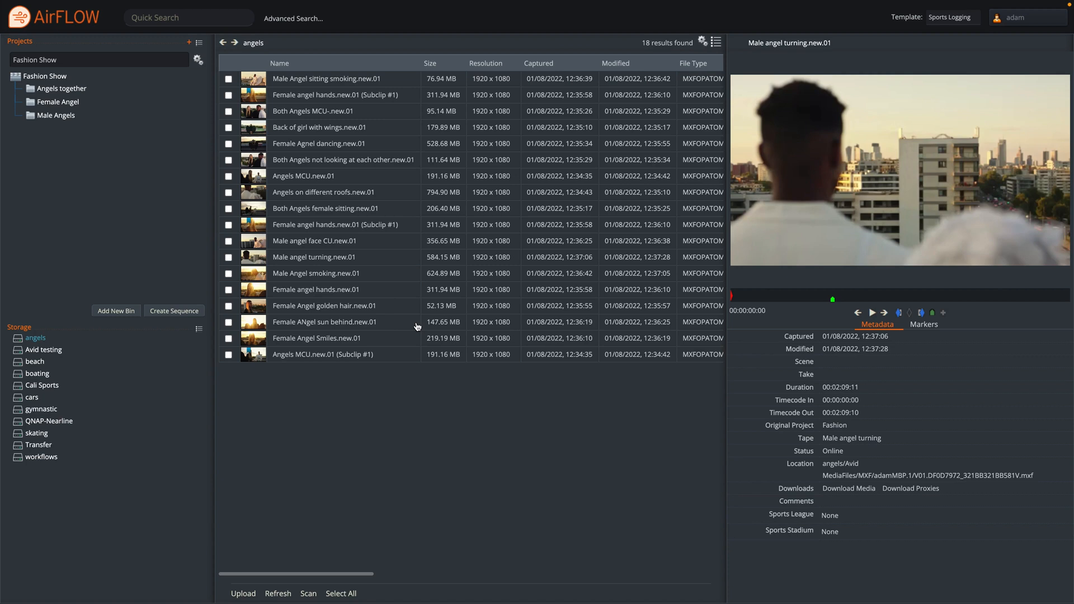
mouse_move(454, 457)
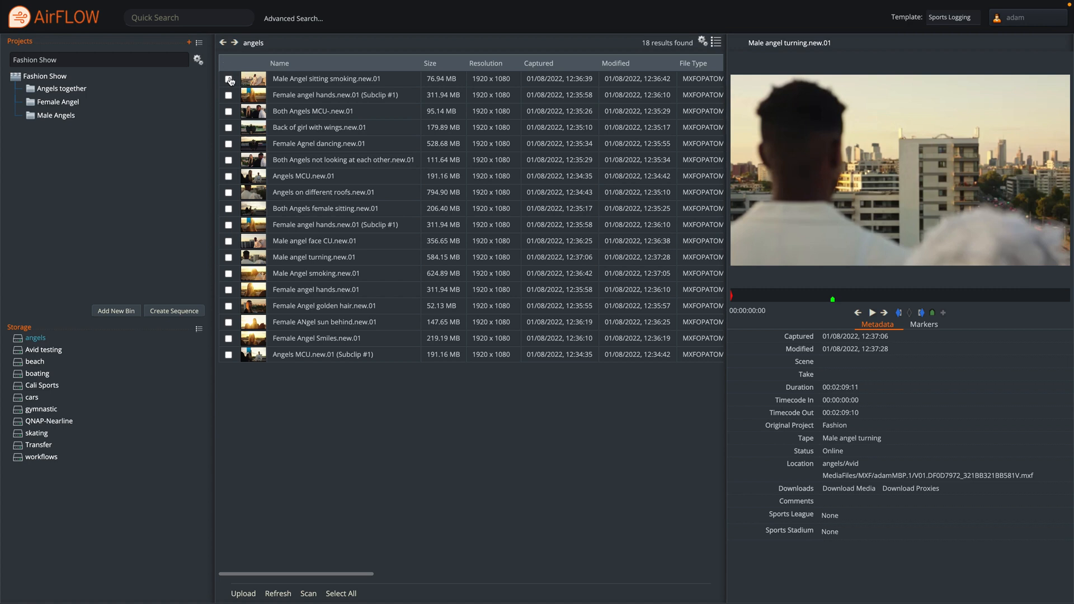
Mark the Male Angel sitting smoking clip and check the Male Angels and Female Angel bins each hold three clips
click(228, 273)
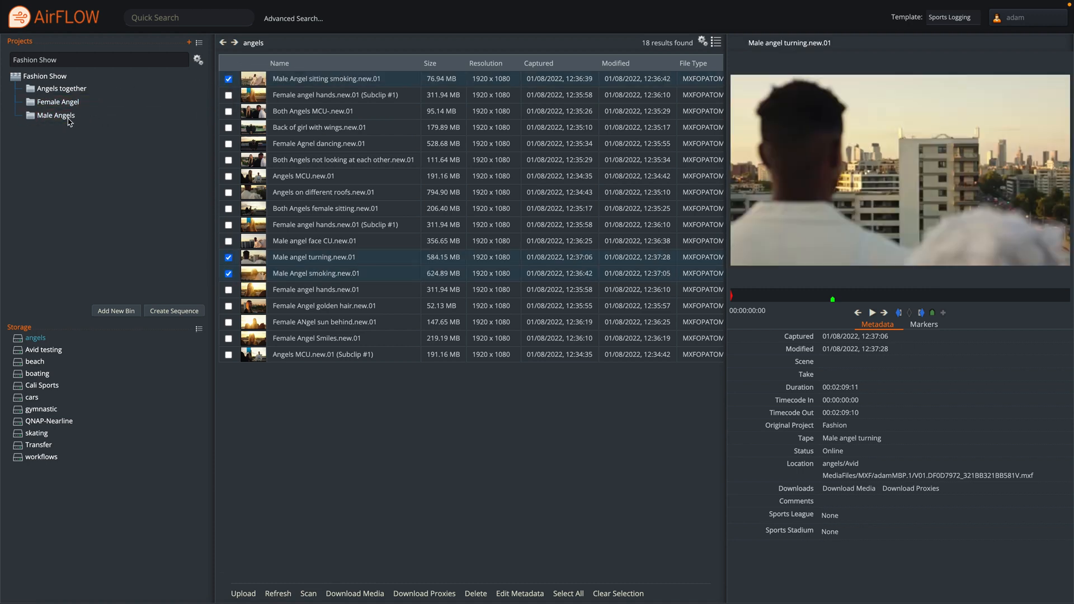
click(56, 115)
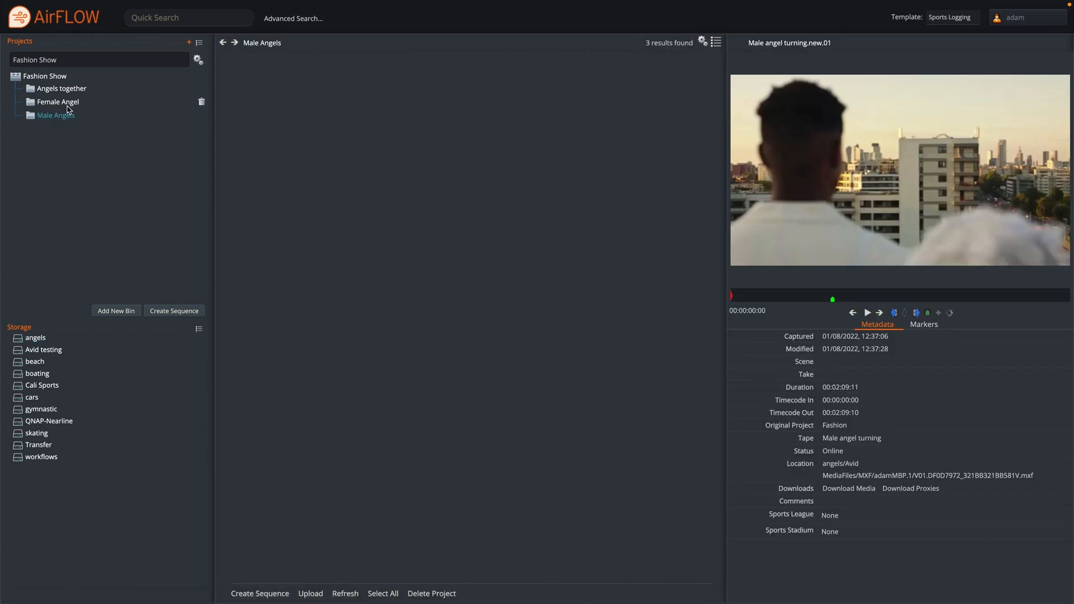
click(56, 102)
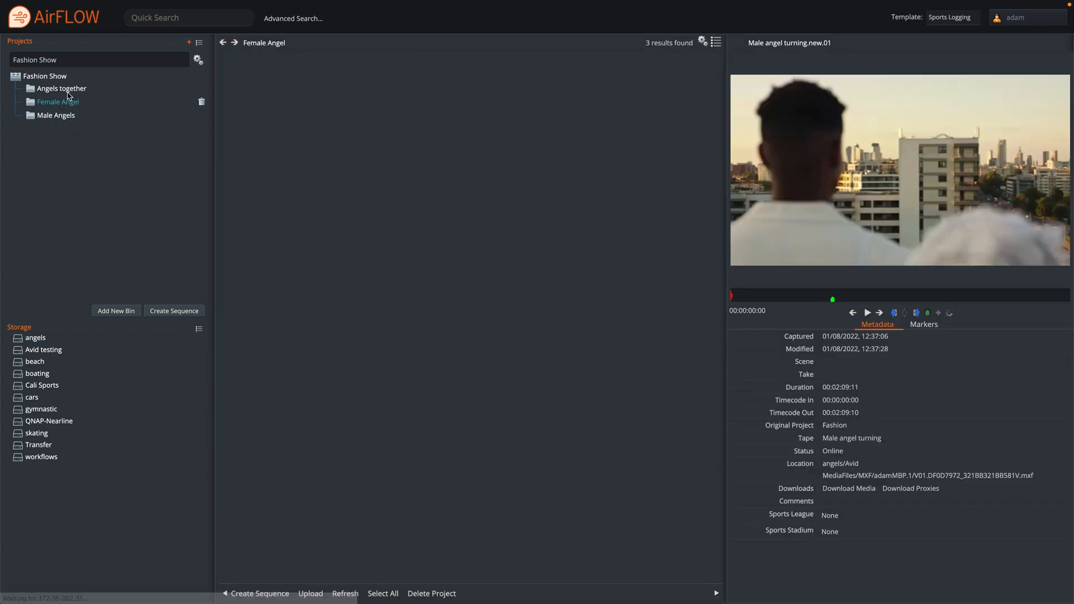
click(56, 115)
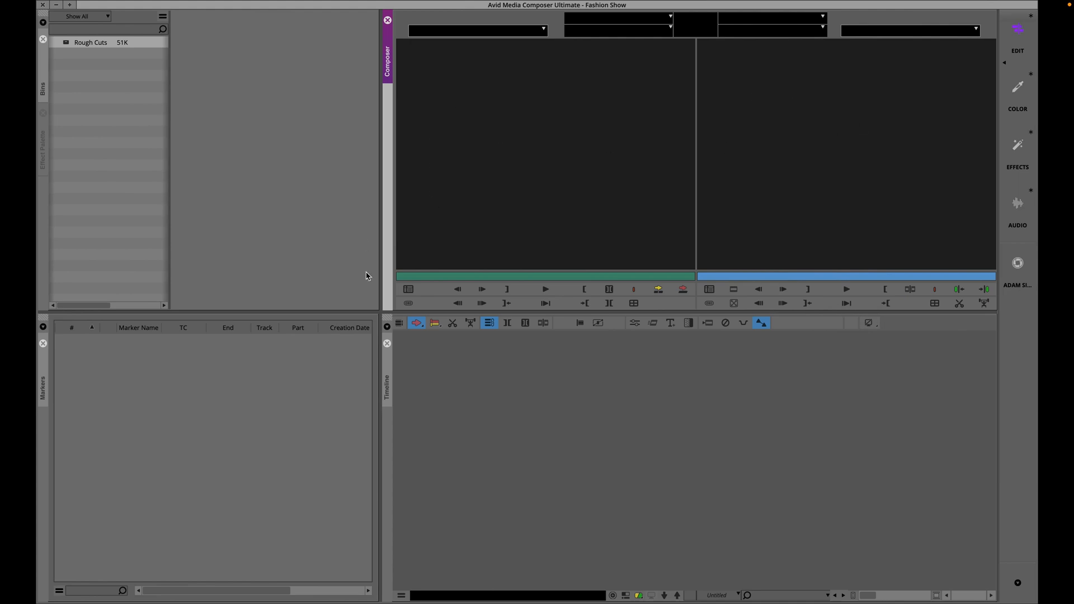
mouse_move(458, 269)
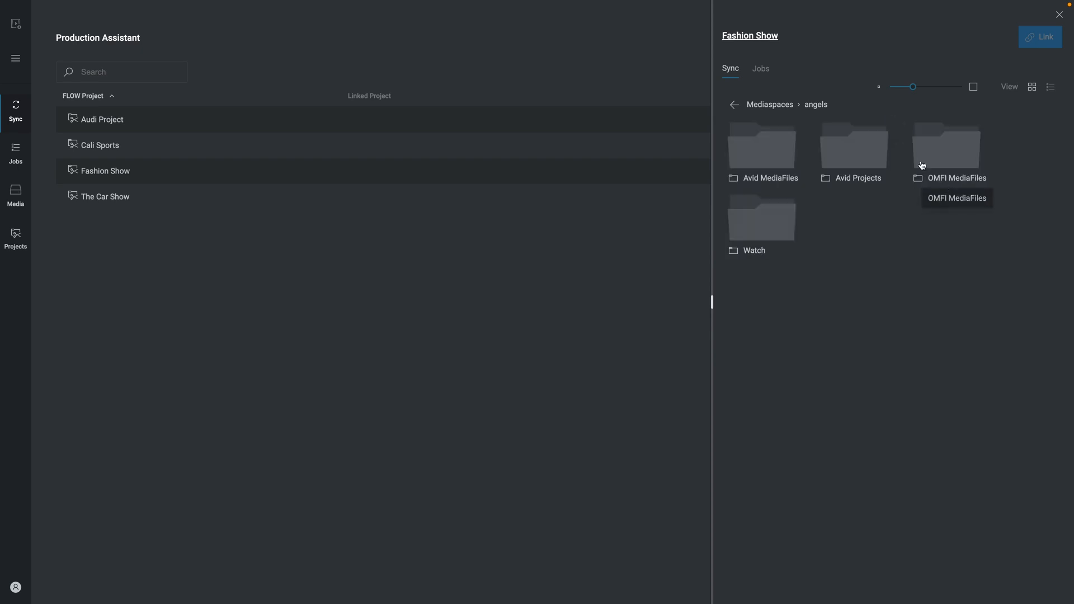
Link Fashion Show.avp from angels > Avid Projects > Fashion Show, export the bins and view the sync jobs
double_click(853, 147)
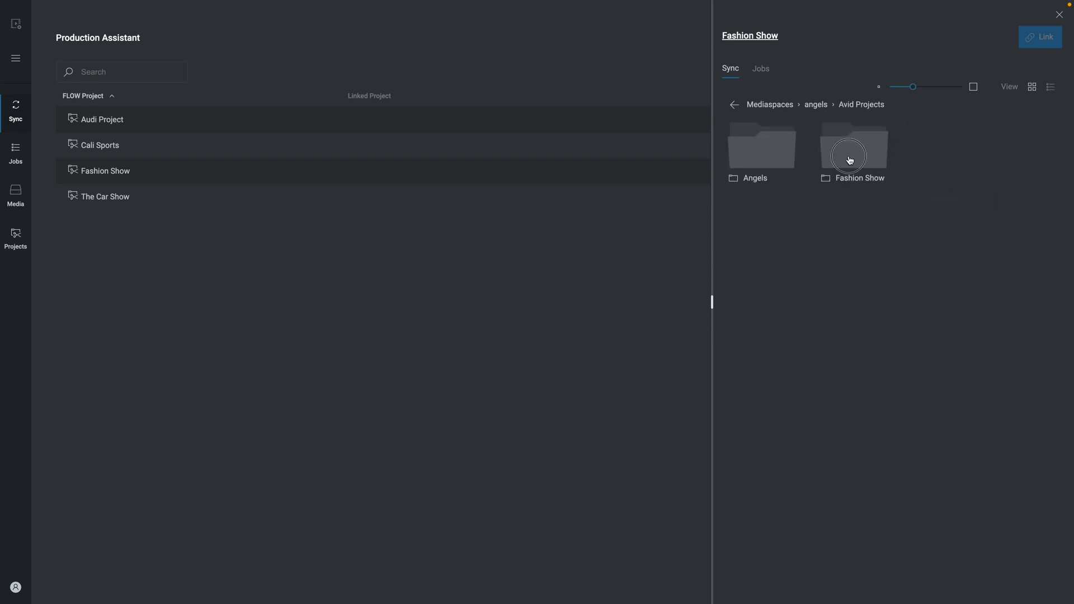
double_click(852, 146)
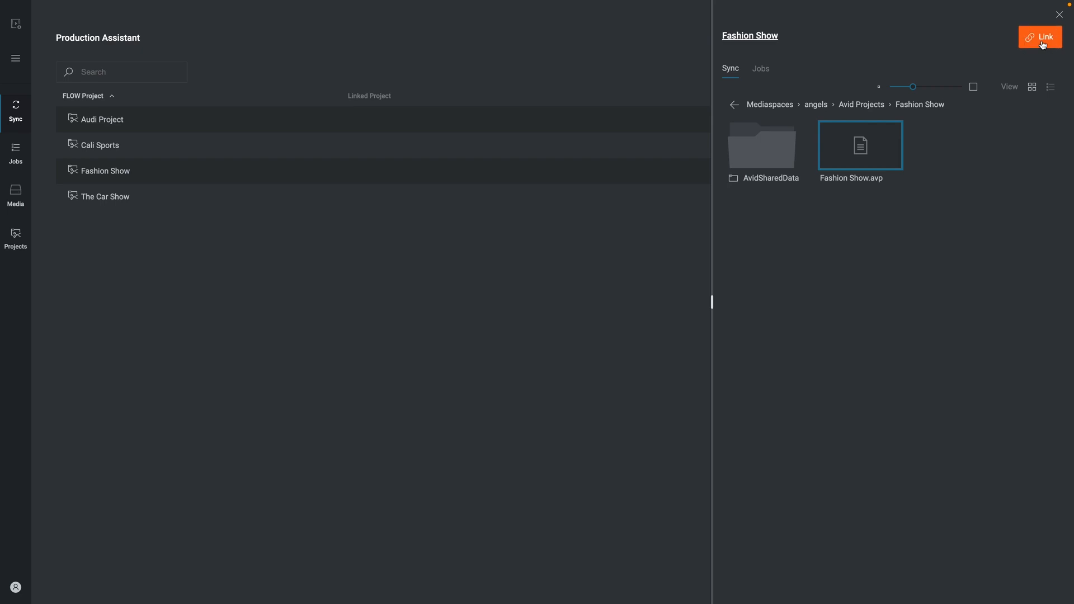
click(1038, 37)
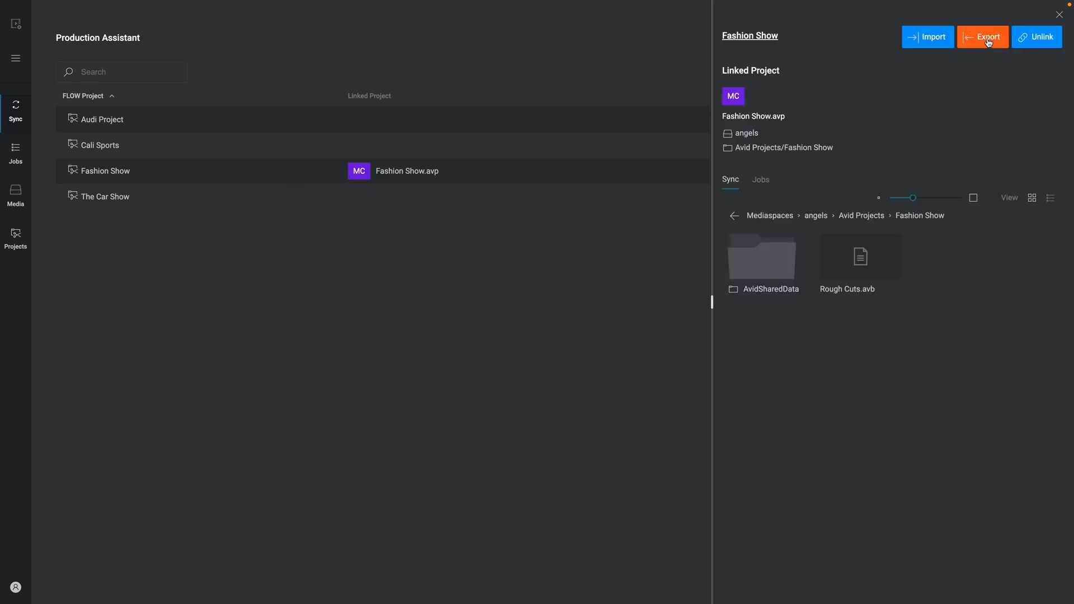
click(989, 37)
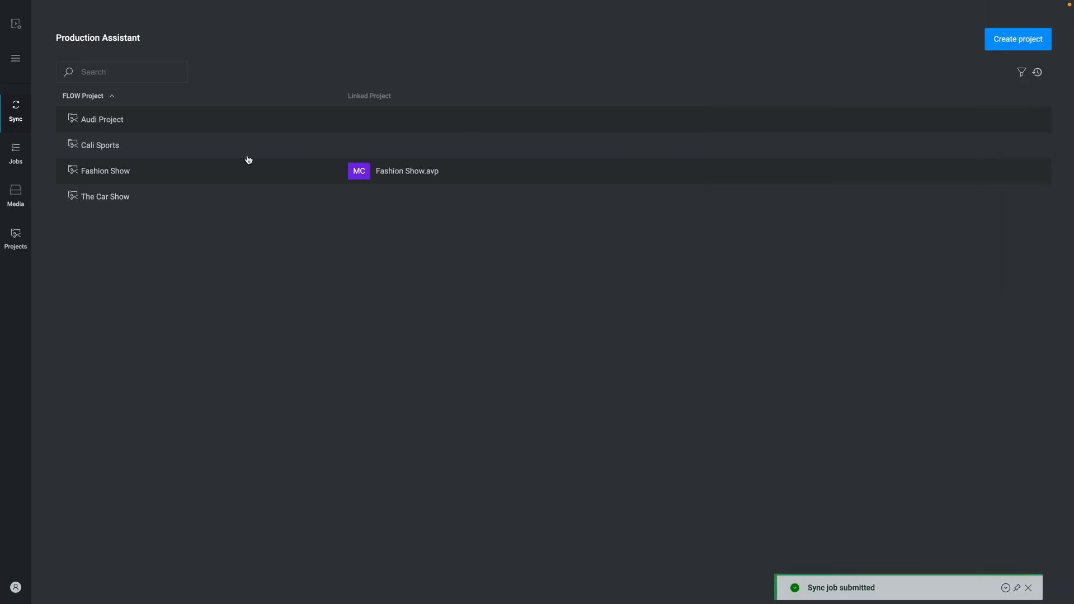
click(16, 151)
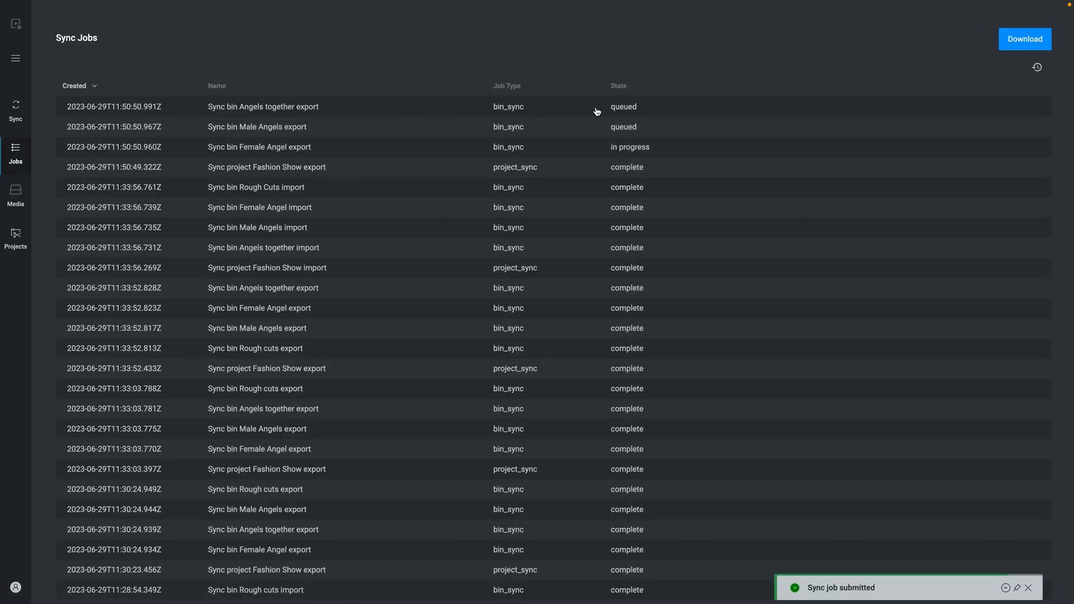
mouse_move(617, 206)
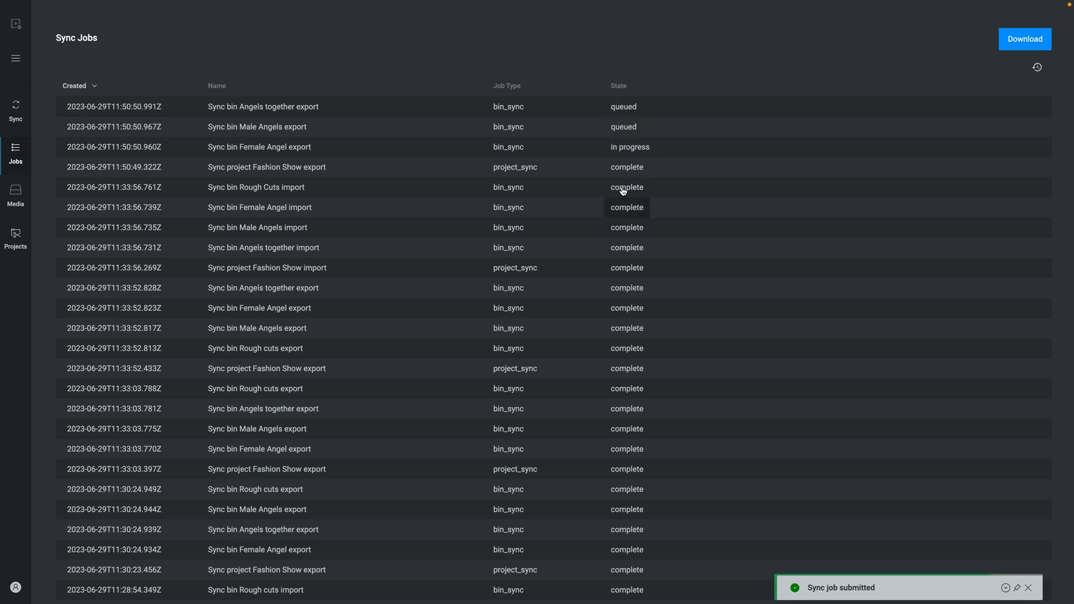
mouse_move(1038, 68)
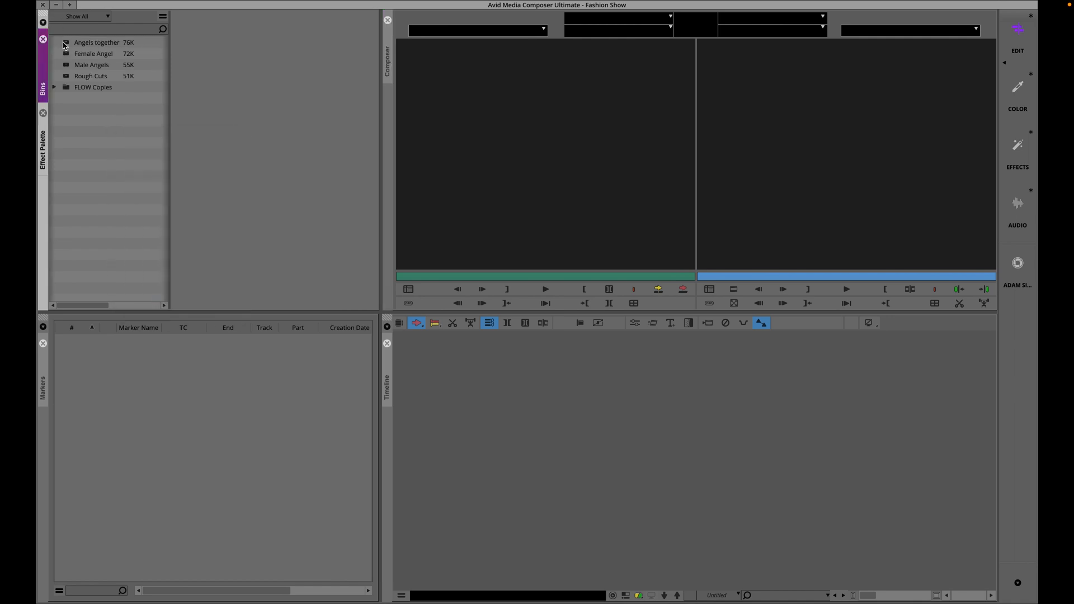
Load the Angels together bin's clips into the source monitor
double_click(99, 42)
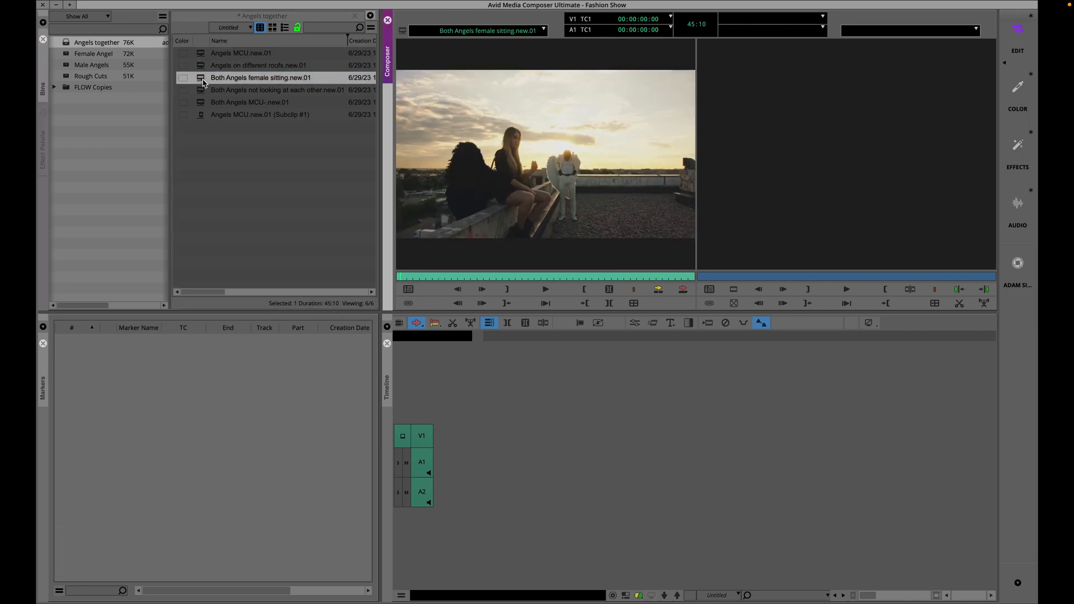
click(250, 102)
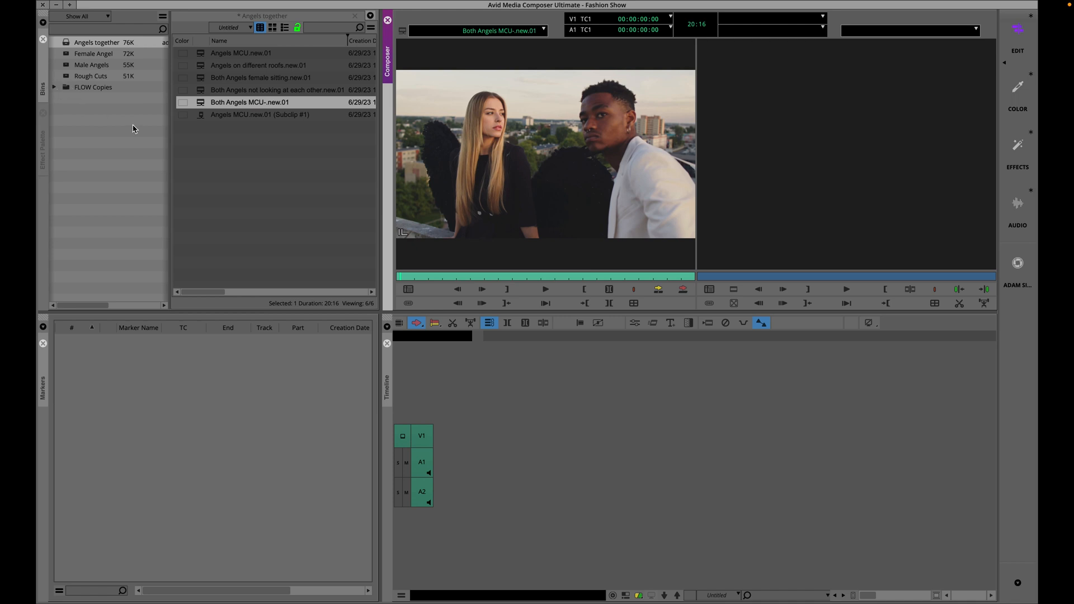
mouse_move(192, 101)
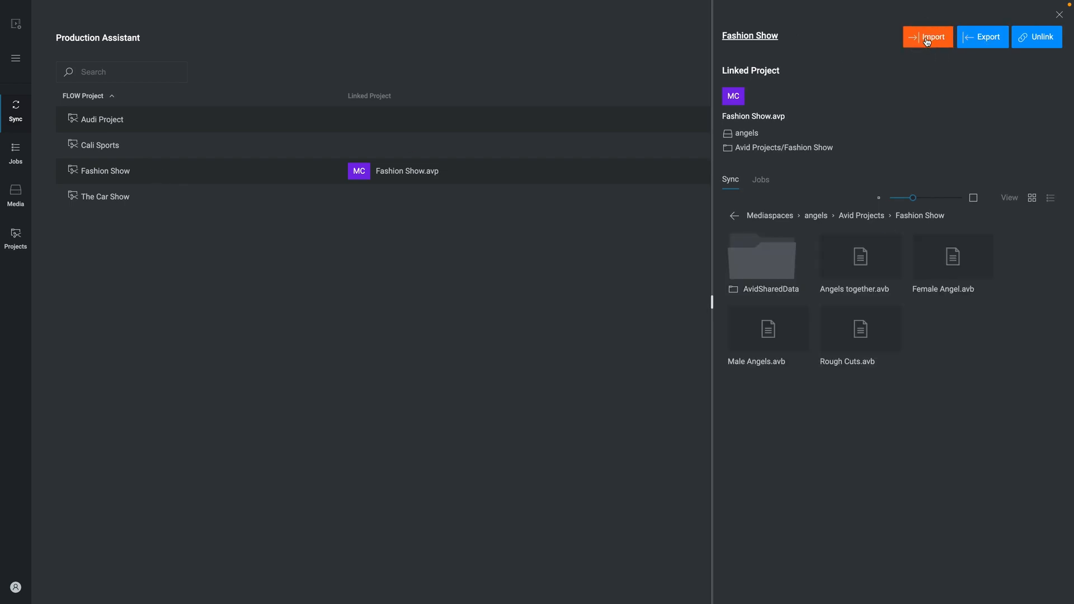
Import the linked Fashion Show Avid bins, including Rough Cuts, into FLOW
click(927, 37)
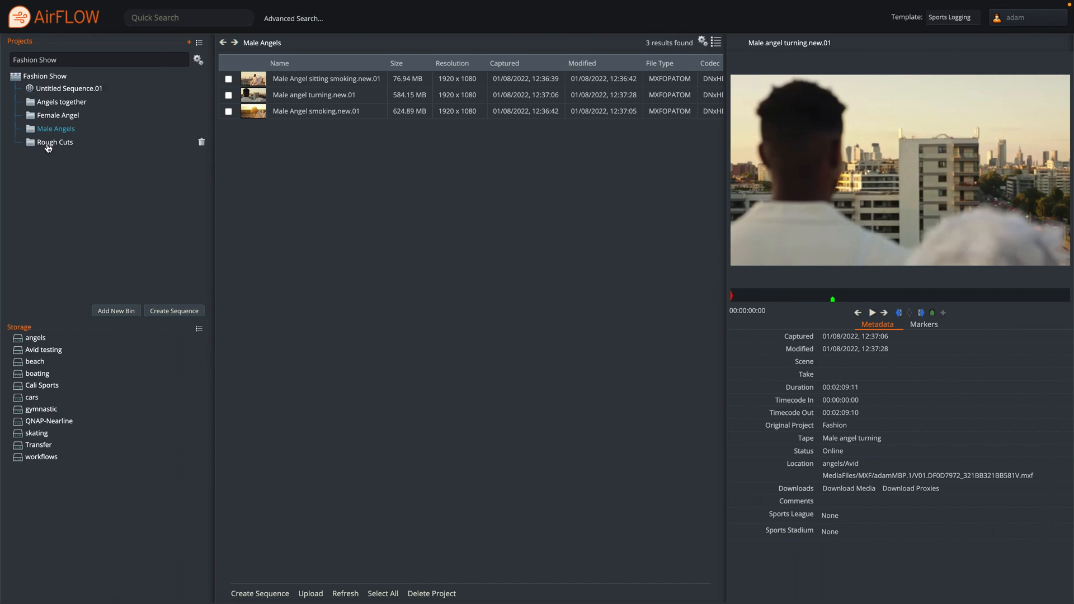
View Untitled Sequence.01 in the Rough Cuts bin with its three-clip cuts list
click(54, 142)
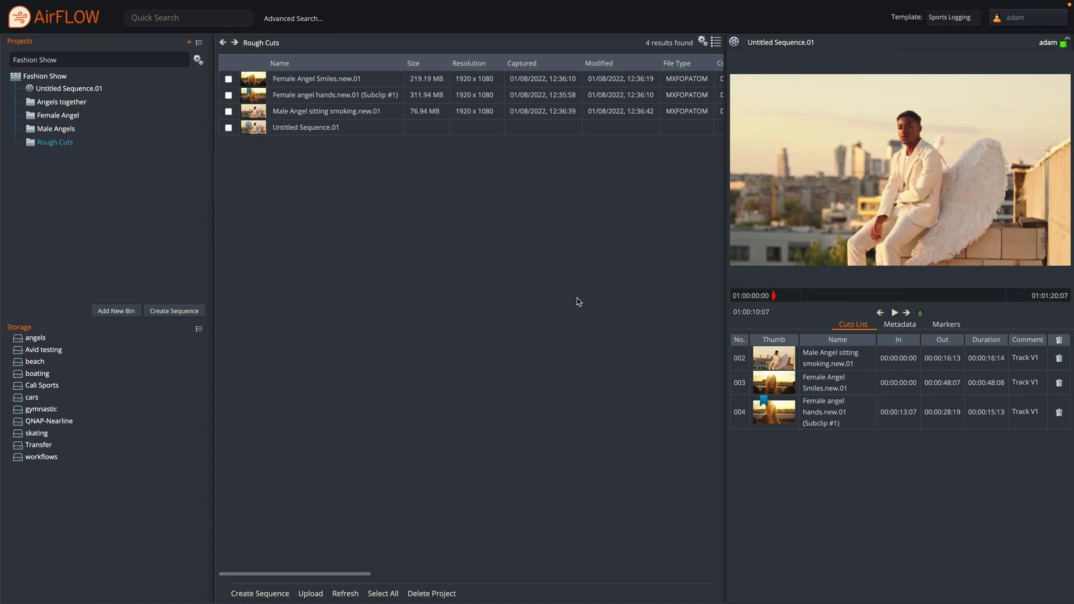
mouse_move(424, 500)
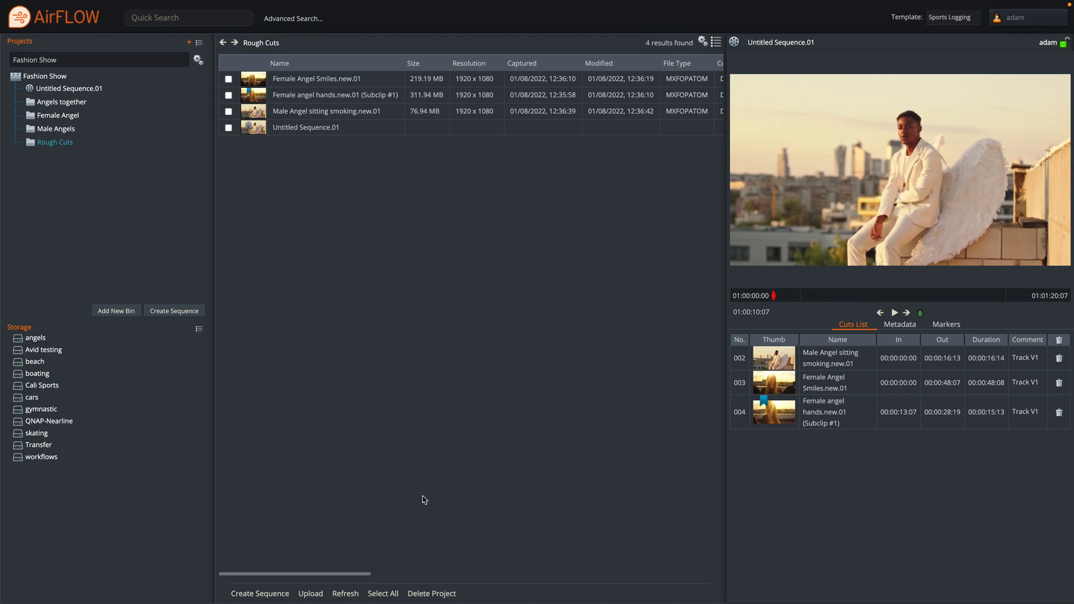